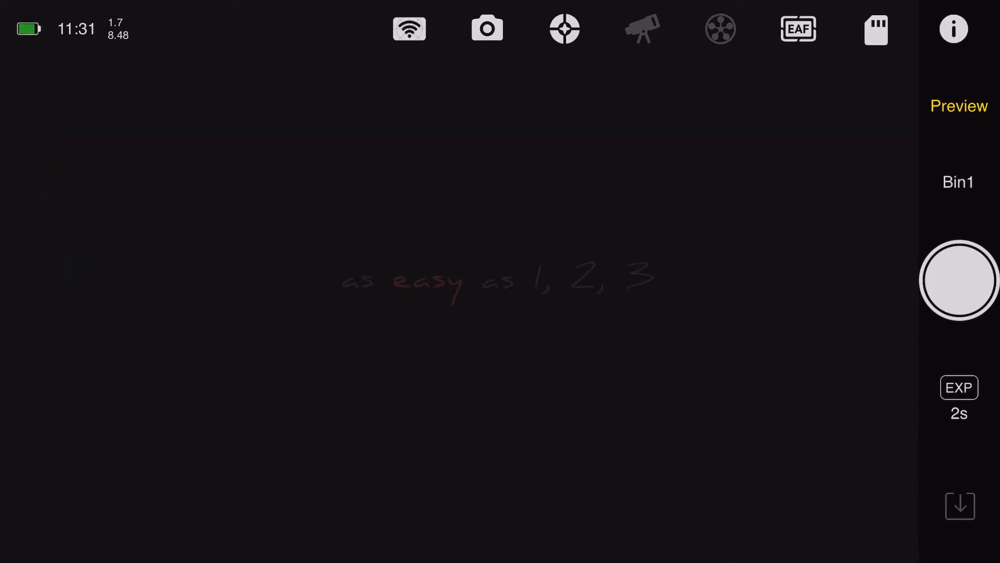
Confirm the WiFi is 5G in Station Mode, then go back to Preview.
left_click(953, 28)
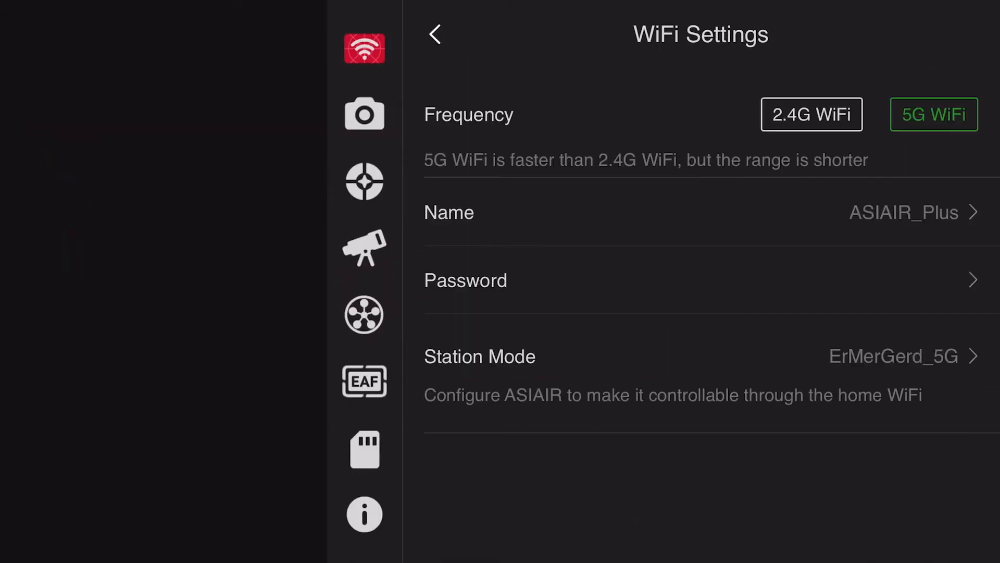
left_click(435, 34)
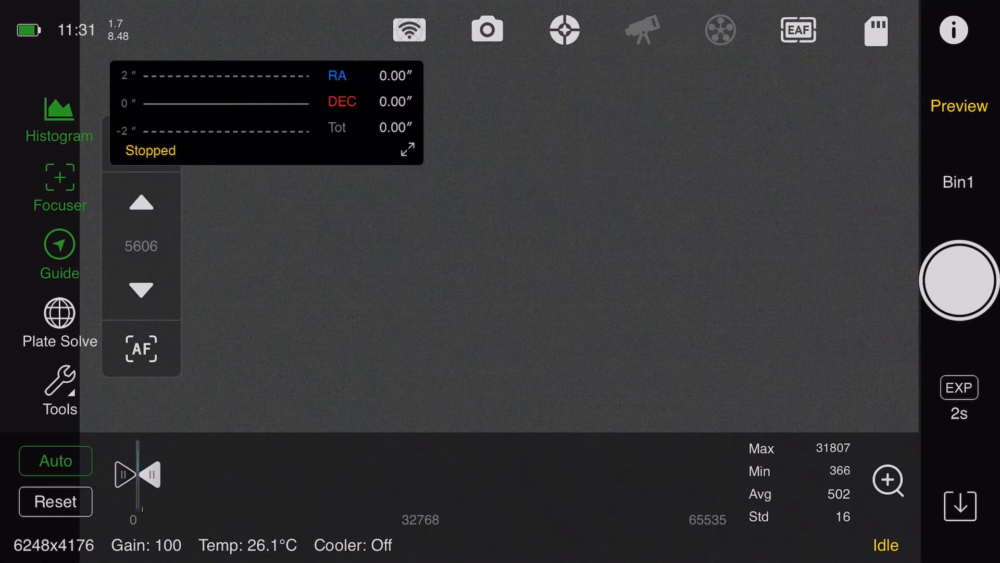
Shoot a 2s preview test exposure and let the frame statistics update.
left_click(958, 284)
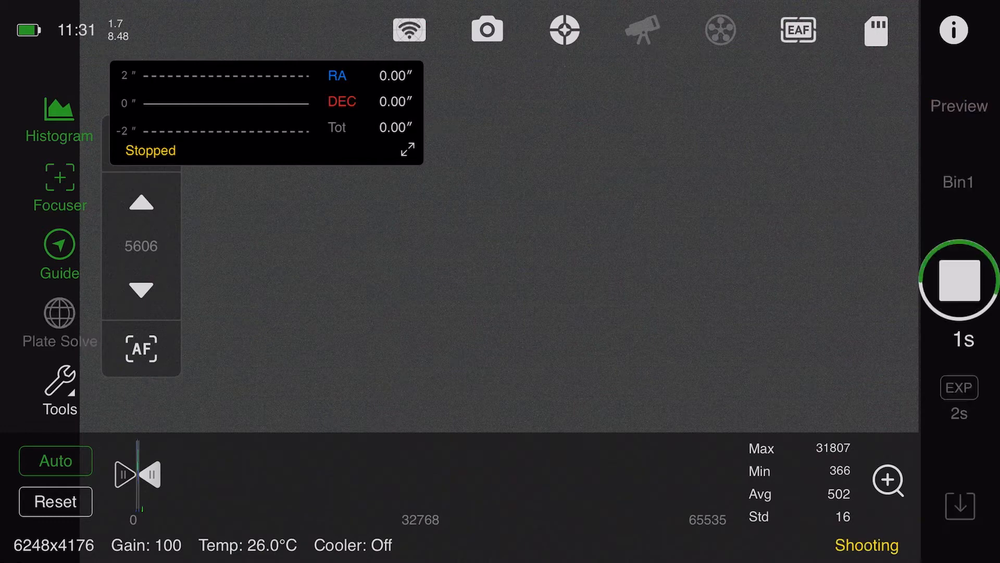
left_click(960, 282)
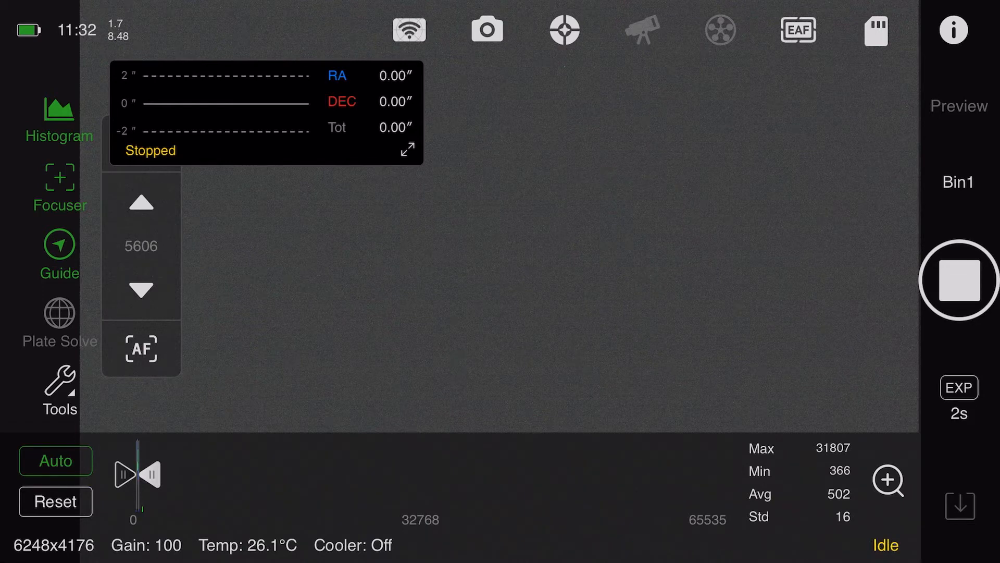
left_click(959, 282)
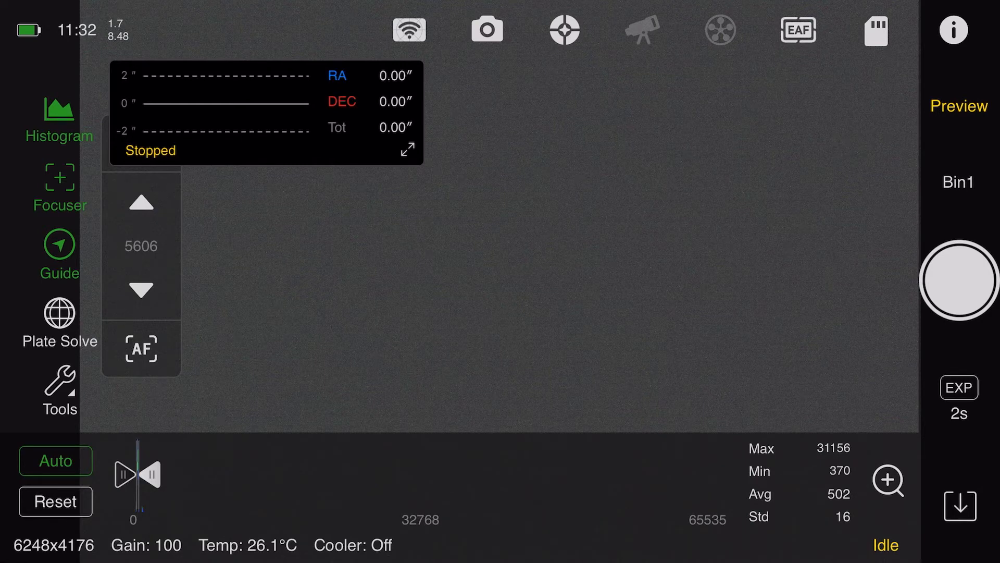
Shoot another 2s preview exposure, then show the ASIAIR Plus power and system settings.
left_click(958, 281)
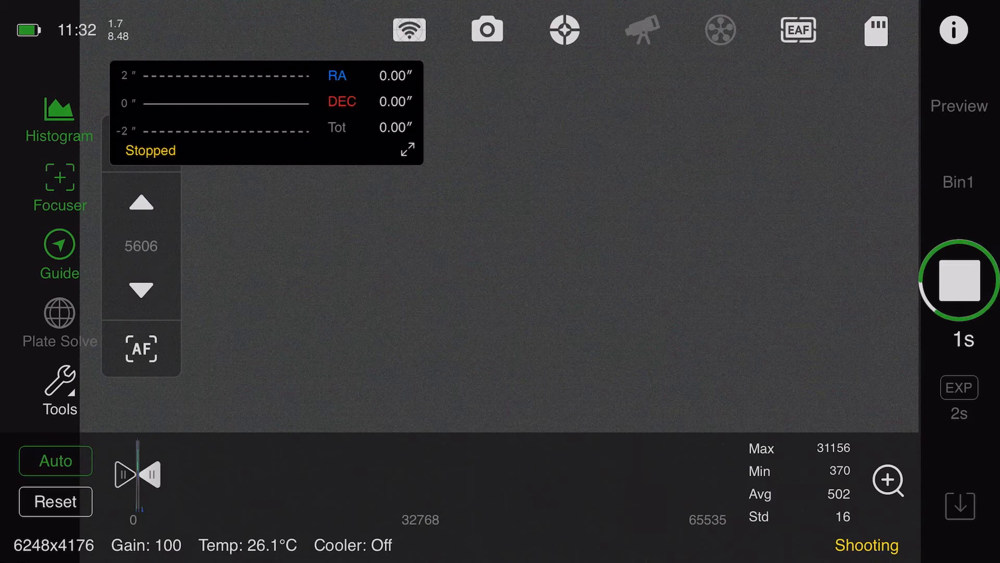
left_click(959, 281)
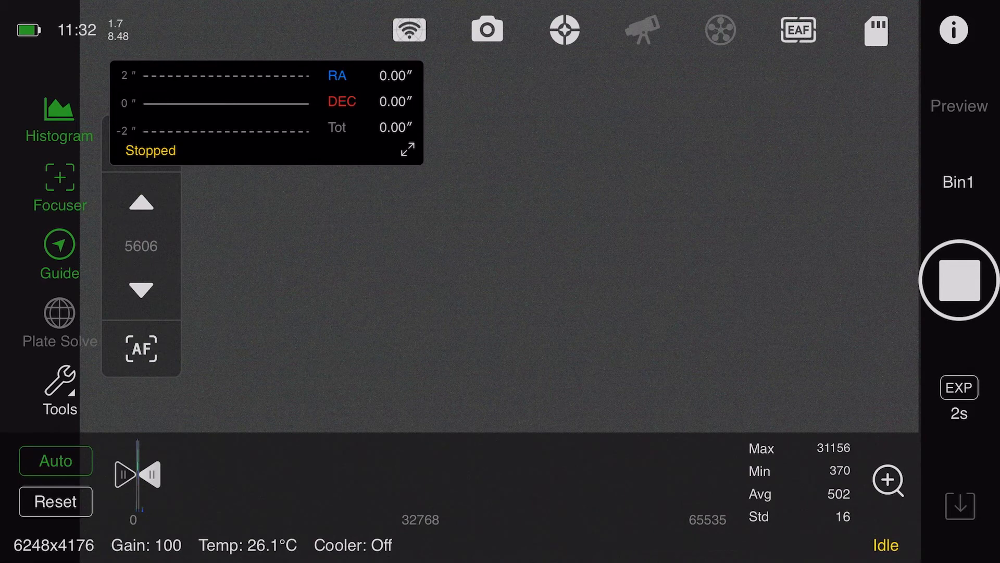
left_click(959, 282)
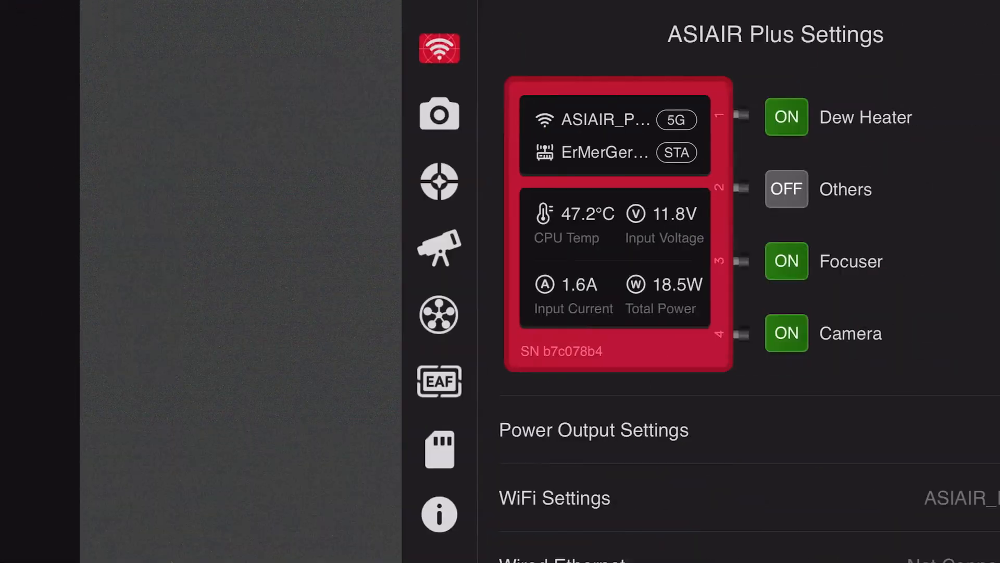
Reconfirm 5G WiFi in Station Mode and return to the idle Preview screen.
left_click(554, 498)
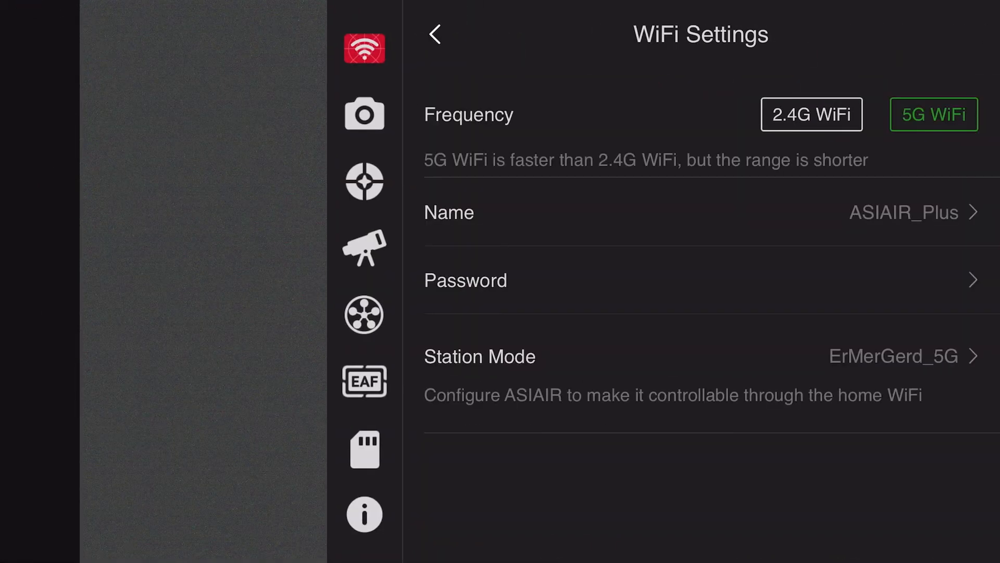
left_click(436, 34)
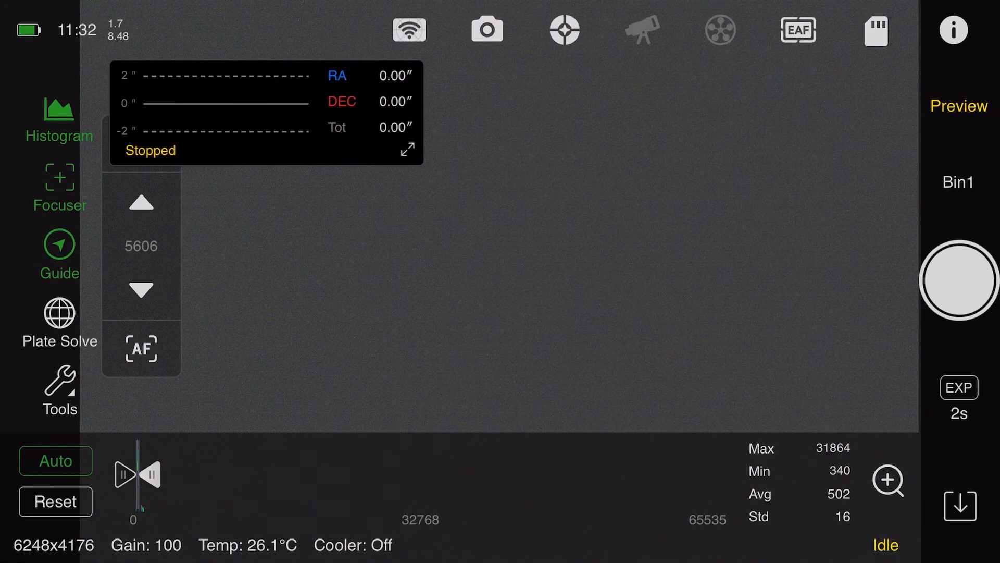